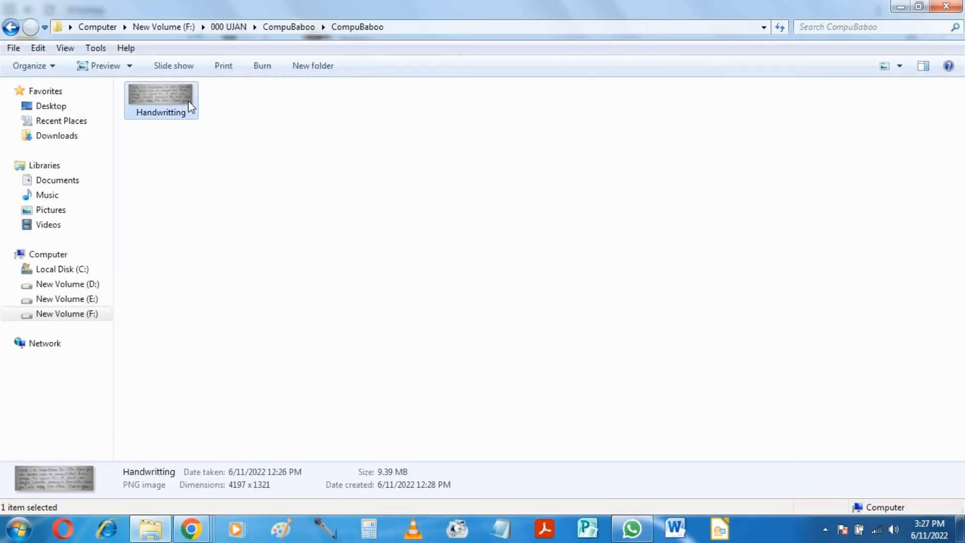
# - Open the Handwritting image in Chrome and run a Google Lens search on it
pyautogui.doubleClick(162, 94)
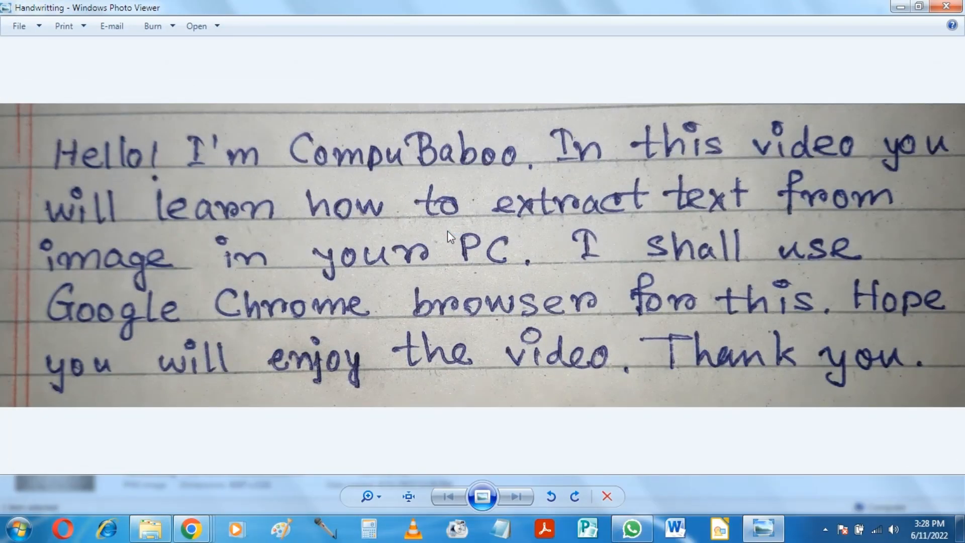
pyautogui.moveTo(854, 7)
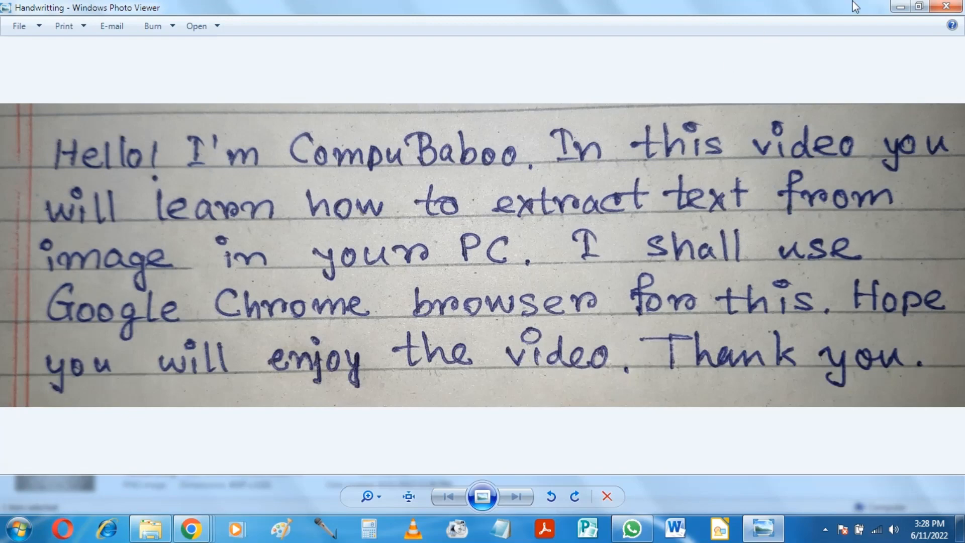
pyautogui.click(945, 7)
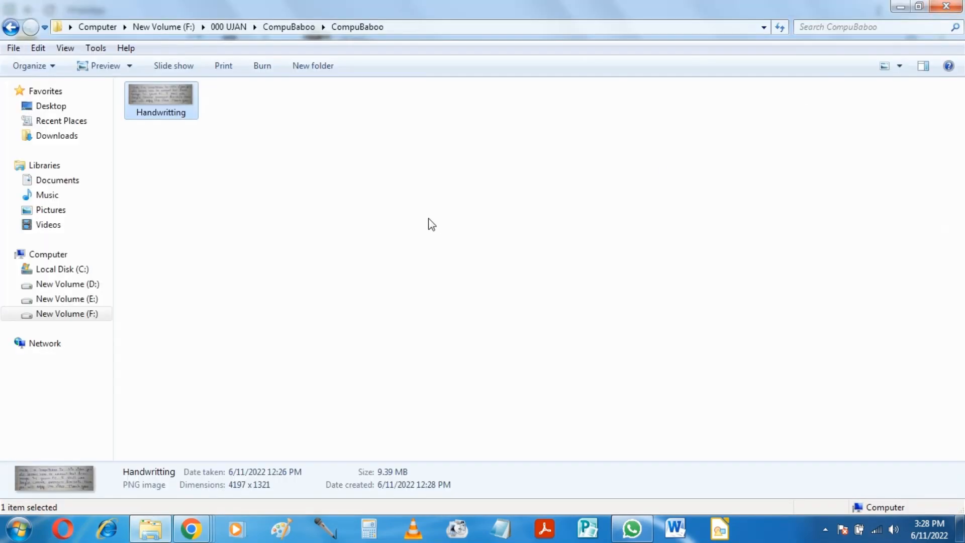
pyautogui.rightClick(161, 98)
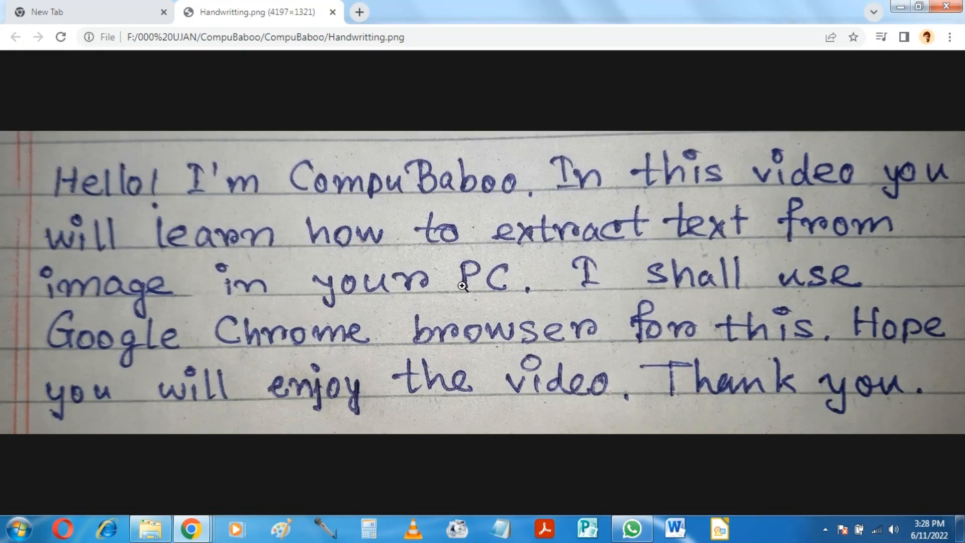
pyautogui.rightClick(462, 287)
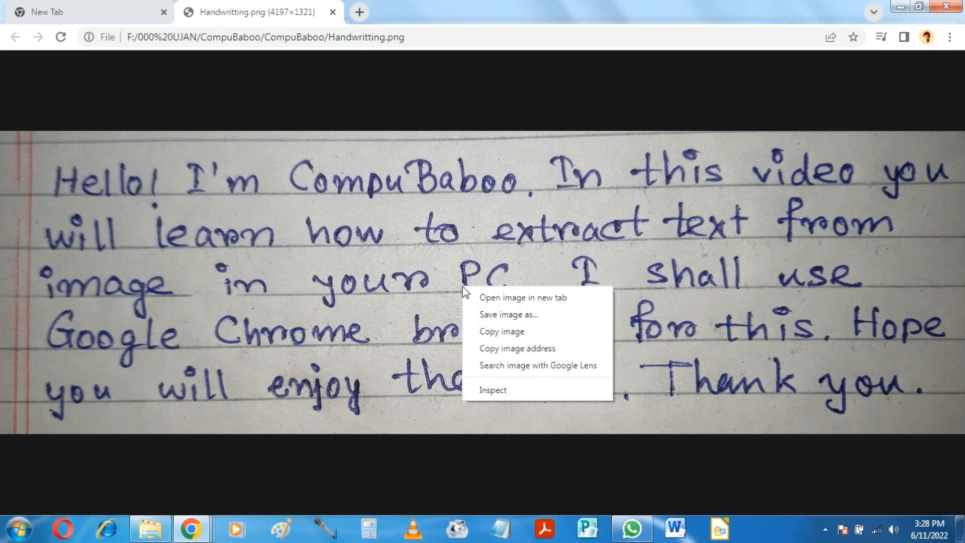
pyautogui.moveTo(549, 365)
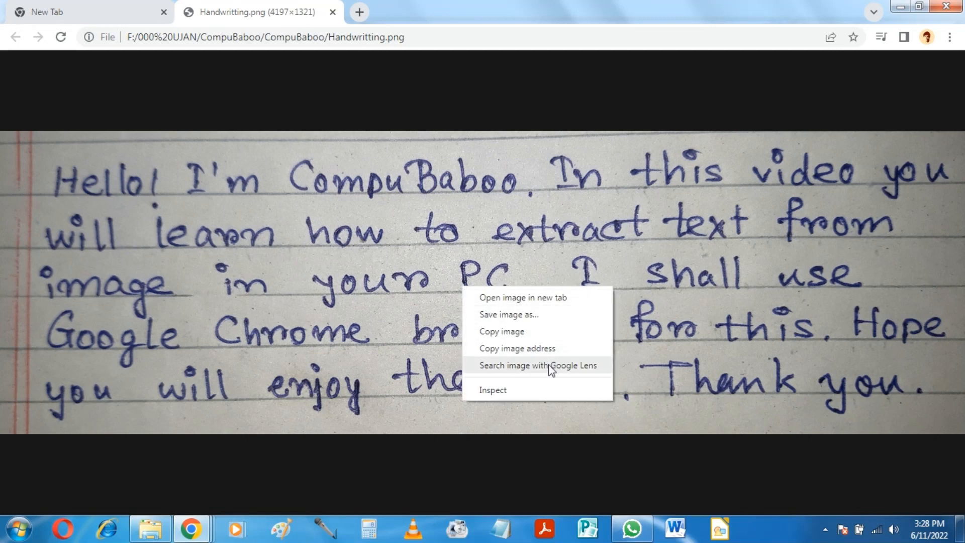
pyautogui.click(537, 365)
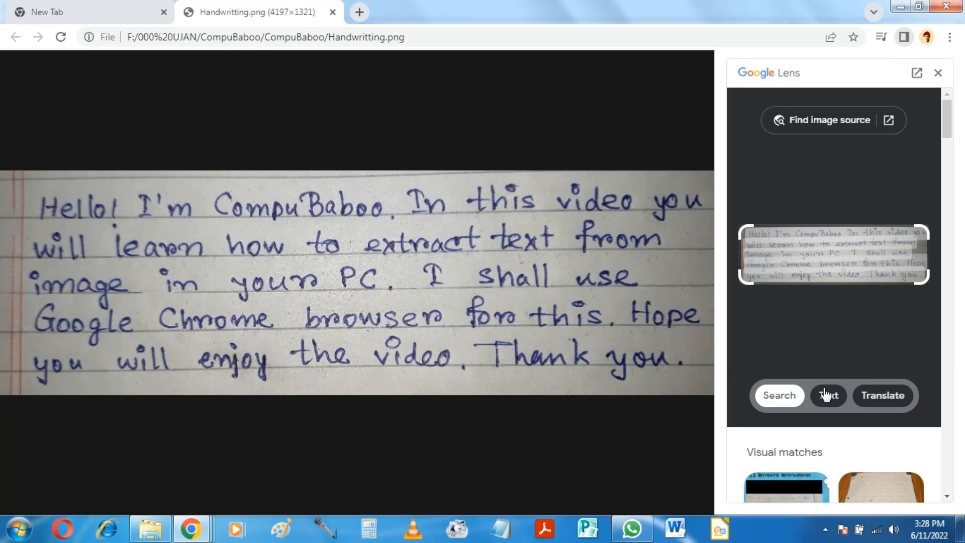
# - Switch Lens to Text mode, select all recognized handwriting, and copy it
pyautogui.click(828, 395)
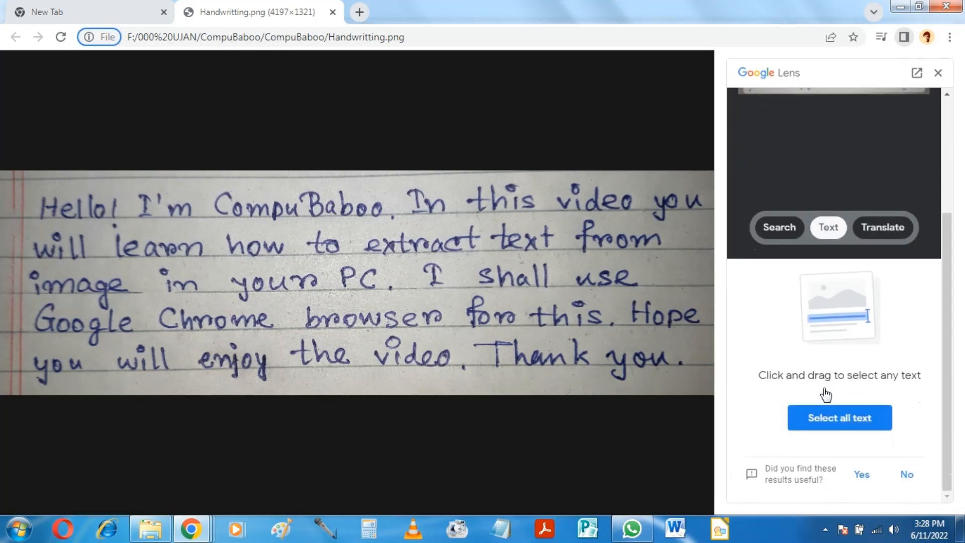
pyautogui.click(839, 417)
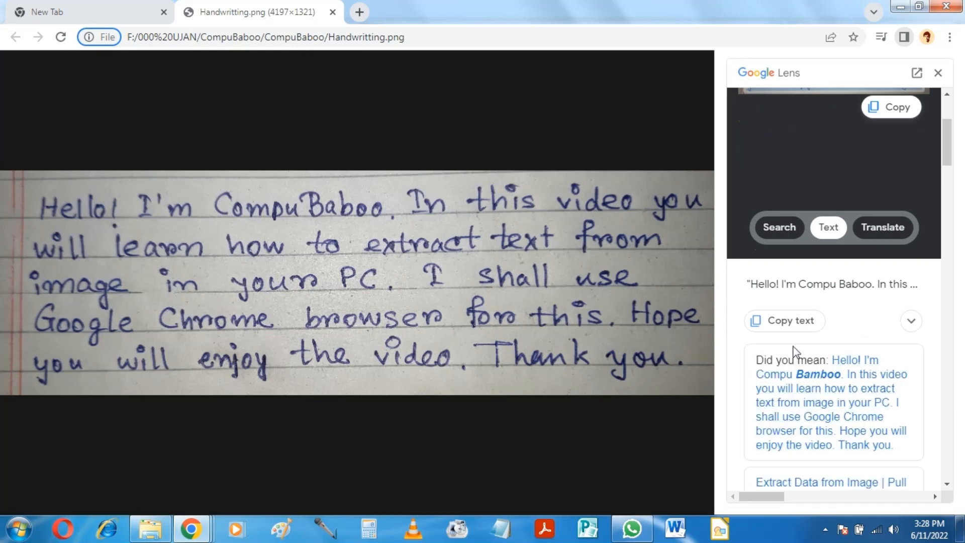
pyautogui.click(784, 320)
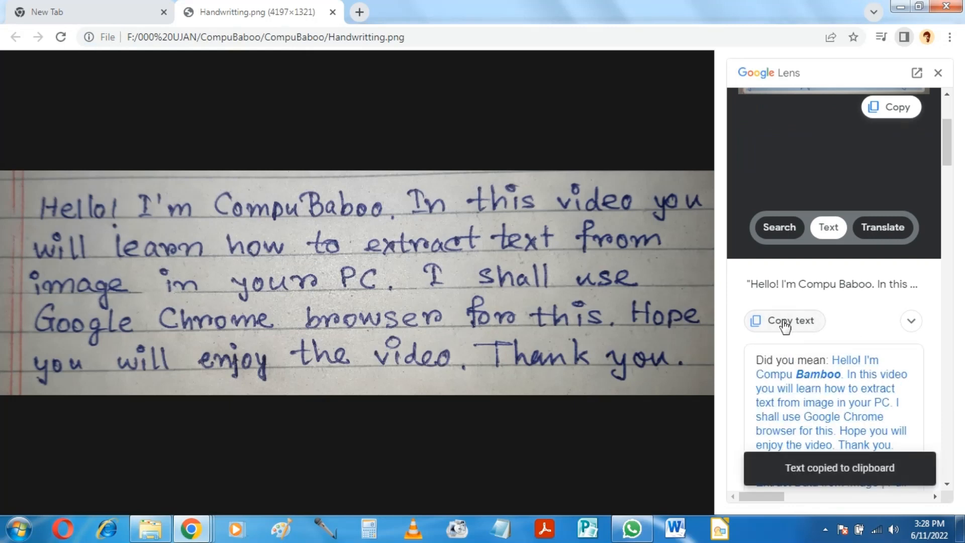
pyautogui.moveTo(683, 527)
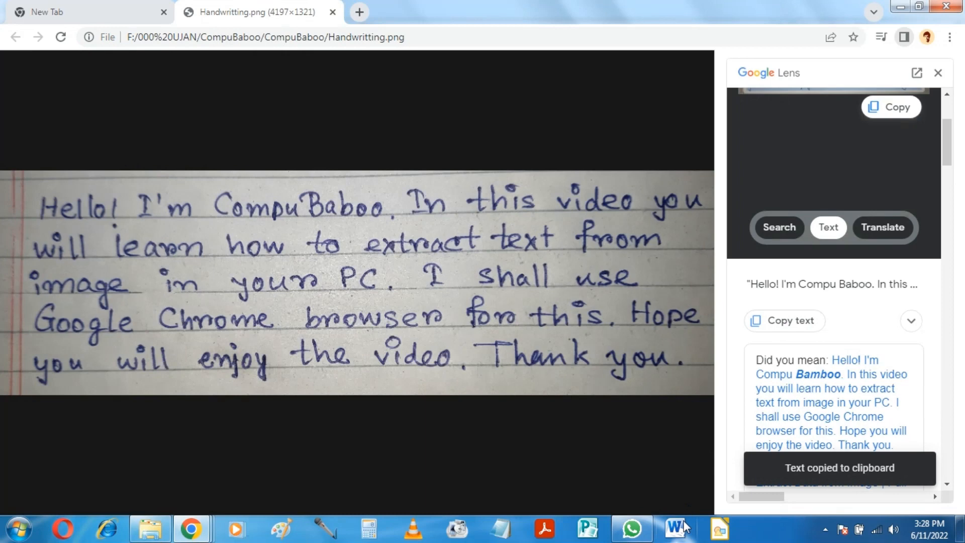
# - Paste the copied note into the blank Word document using Keep Text Only
pyautogui.click(675, 528)
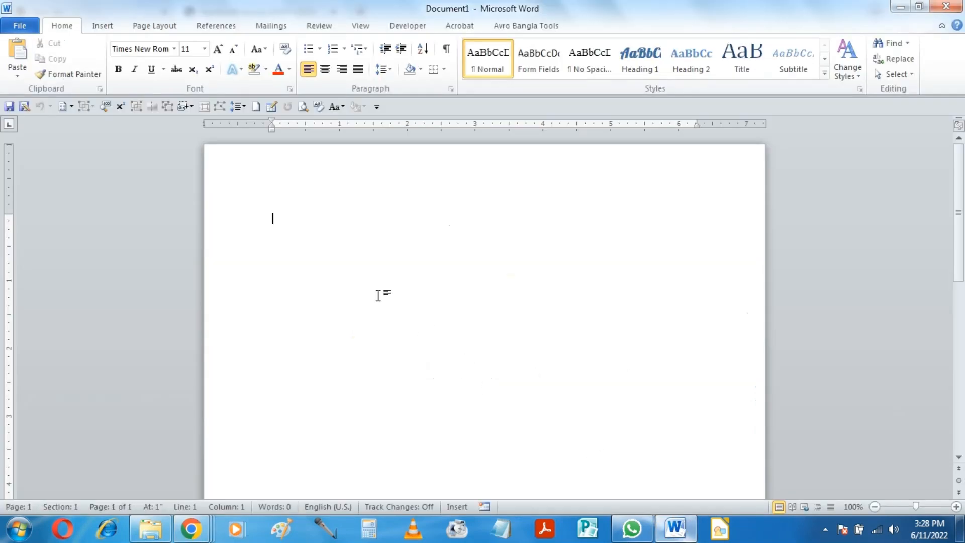
pyautogui.rightClick(378, 296)
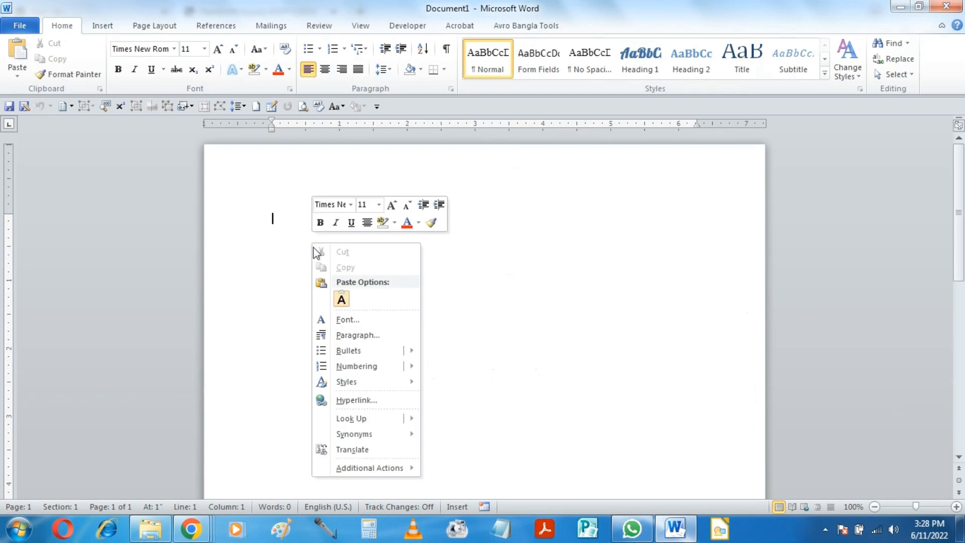
pyautogui.click(340, 299)
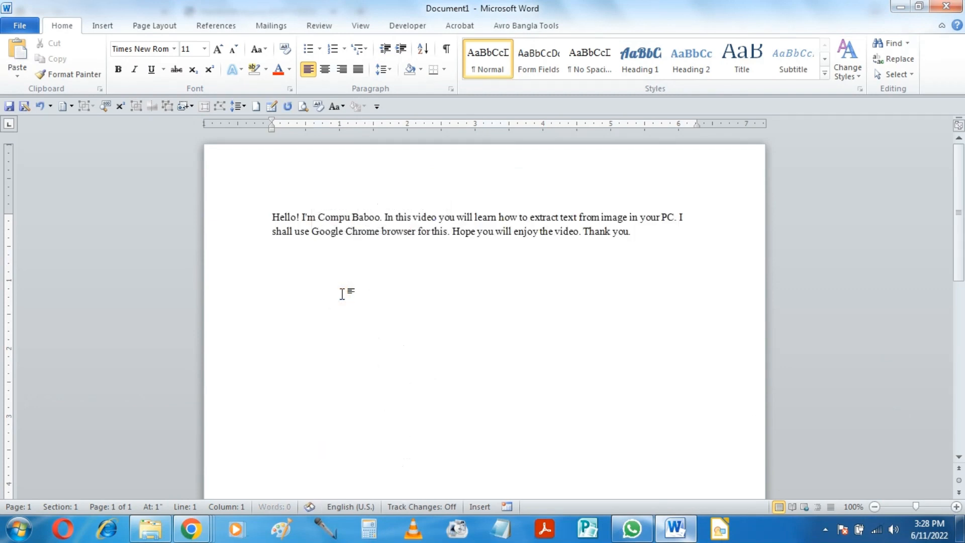